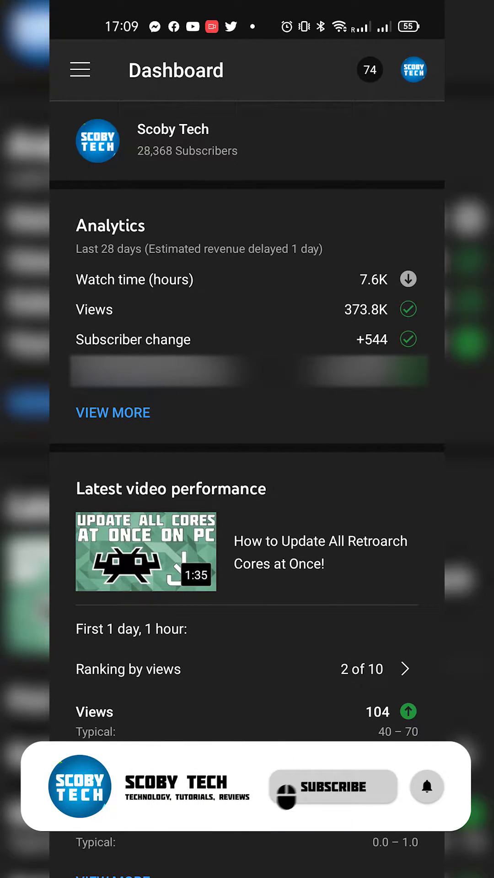
Step: Navigate from the dashboard to the channel's Comments list via the menu
{"action": "left_click", "coordinate": [333, 787]}
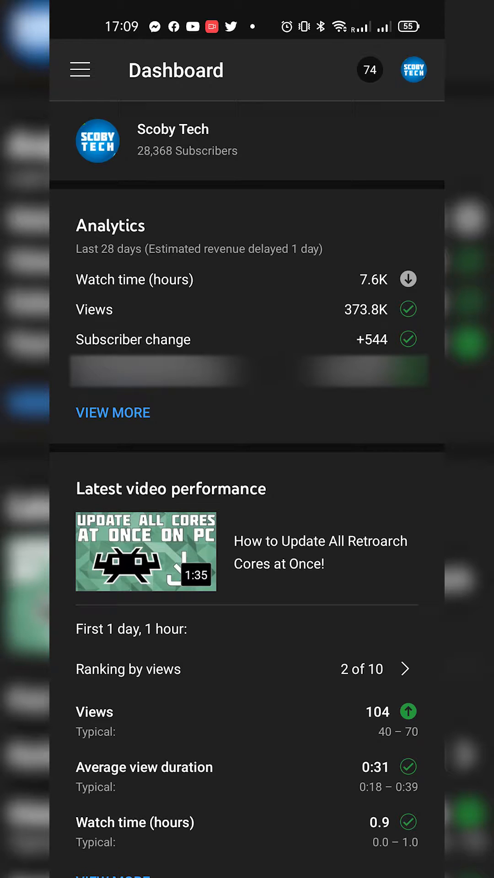
{"action": "left_click", "coordinate": [79, 70]}
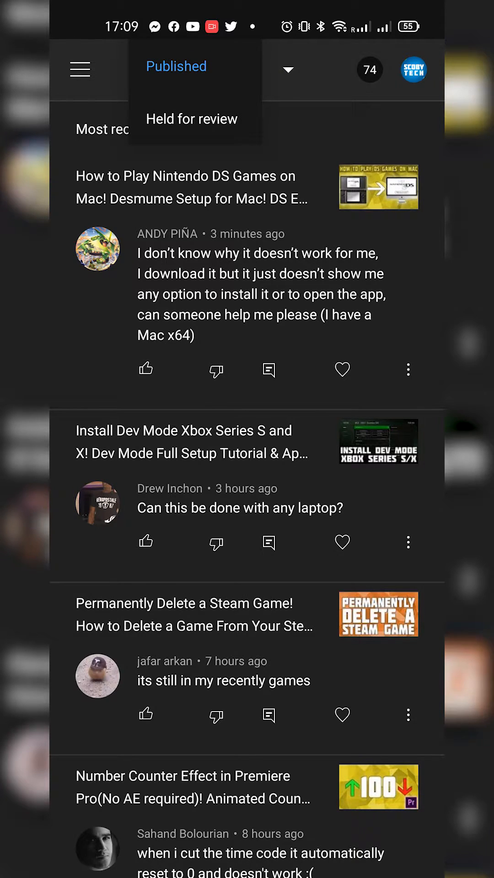
Step: Switch the comments filter from Published to Held for review
{"action": "left_click", "coordinate": [264, 132]}
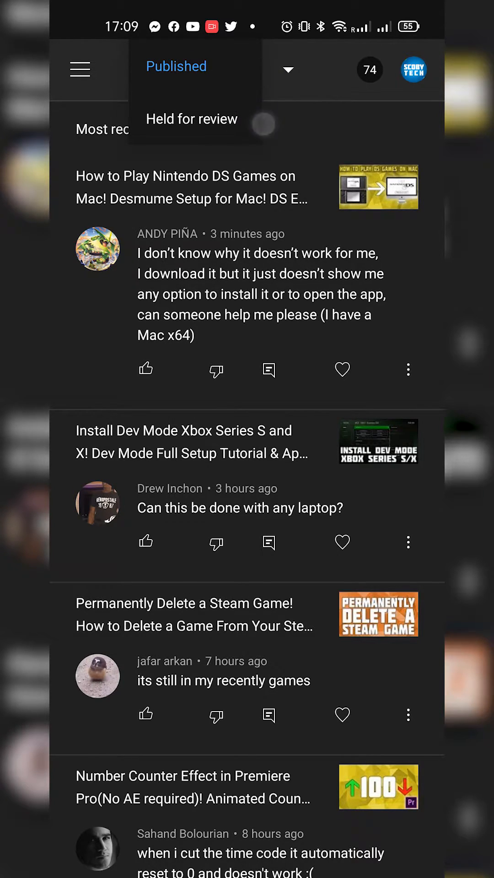
{"action": "left_click", "coordinate": [192, 119]}
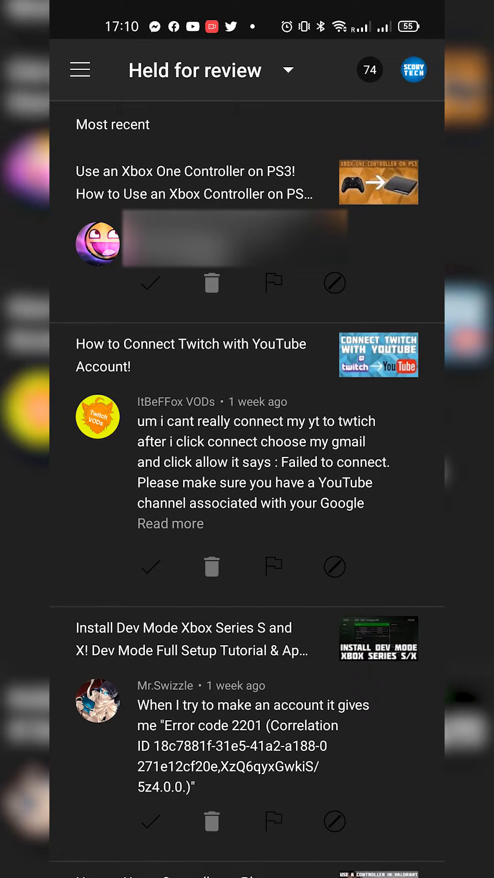
Step: Scroll the held-for-review list down to the Show hidden comments notice
{"action": "left_click", "coordinate": [276, 288]}
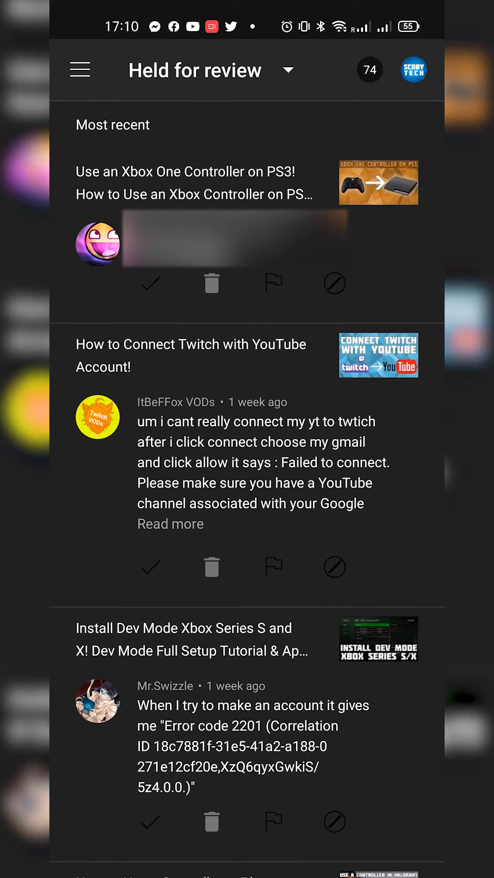
{"action": "scroll", "scroll_direction": "down", "scroll_amount": 3}
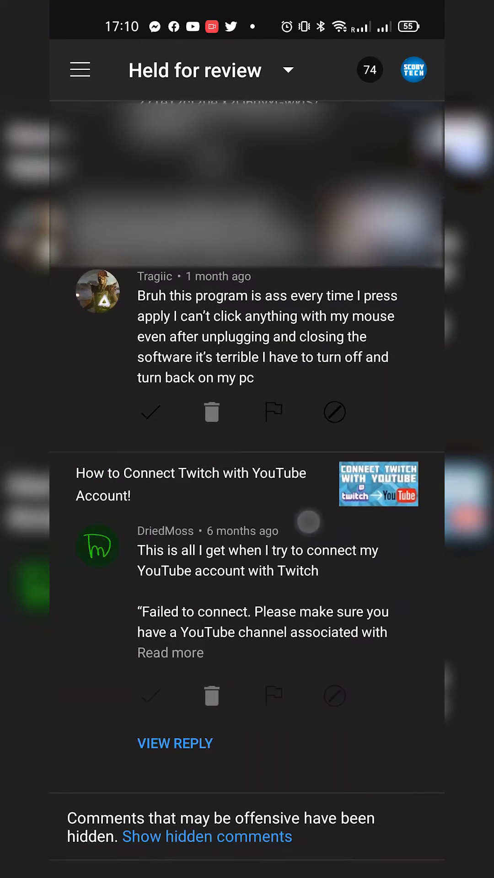